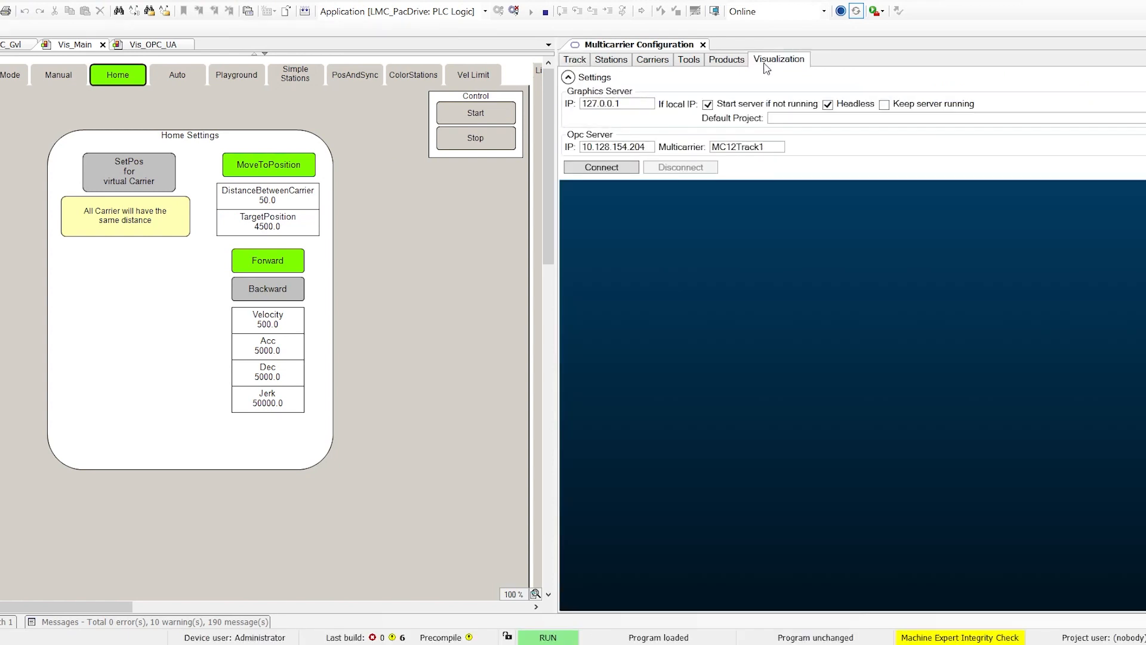
Connect the multicarrier 3D view to the OPC server and start the carriers moving
click(600, 167)
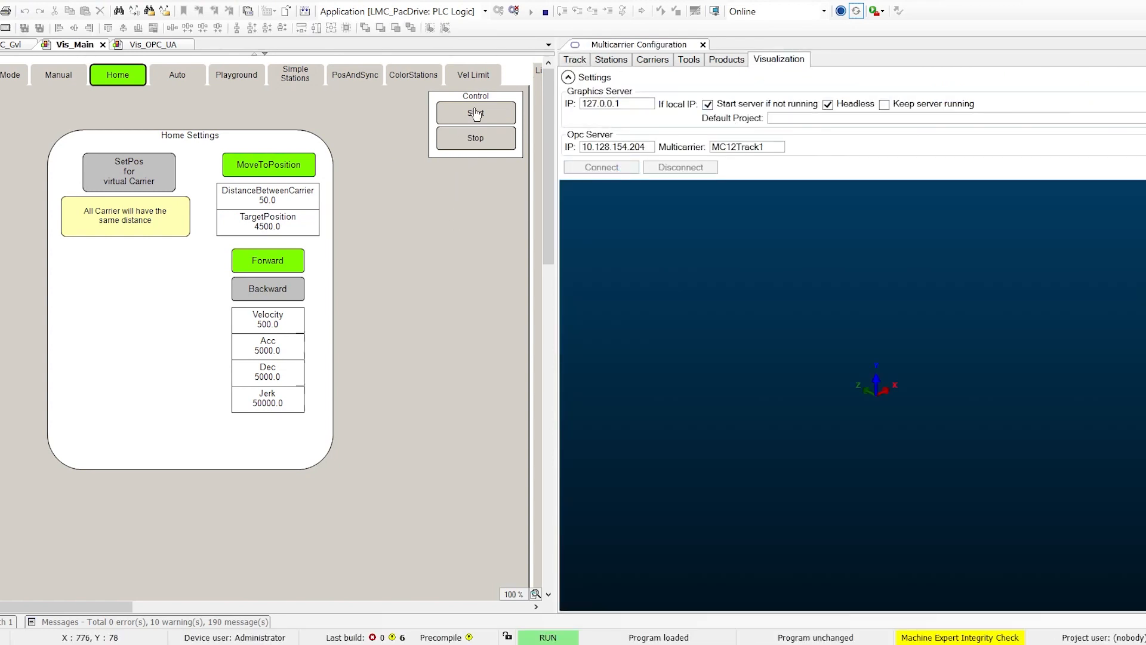
click(602, 166)
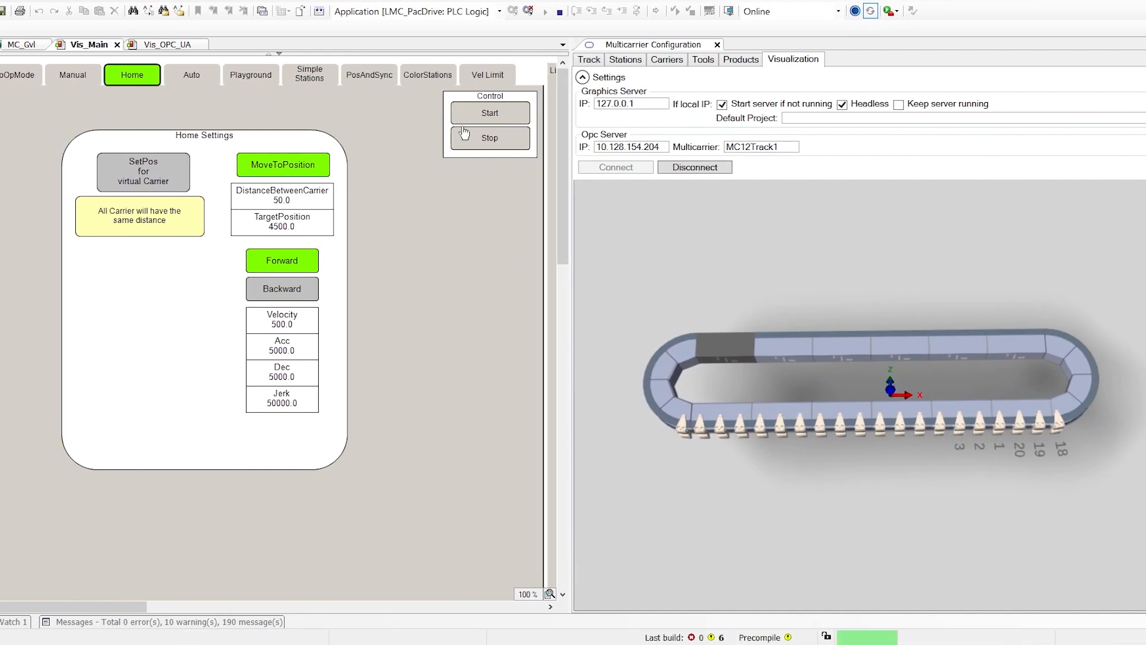
Switch Vis_Main to the Auto screen showing load station controls and the carrier list
click(192, 75)
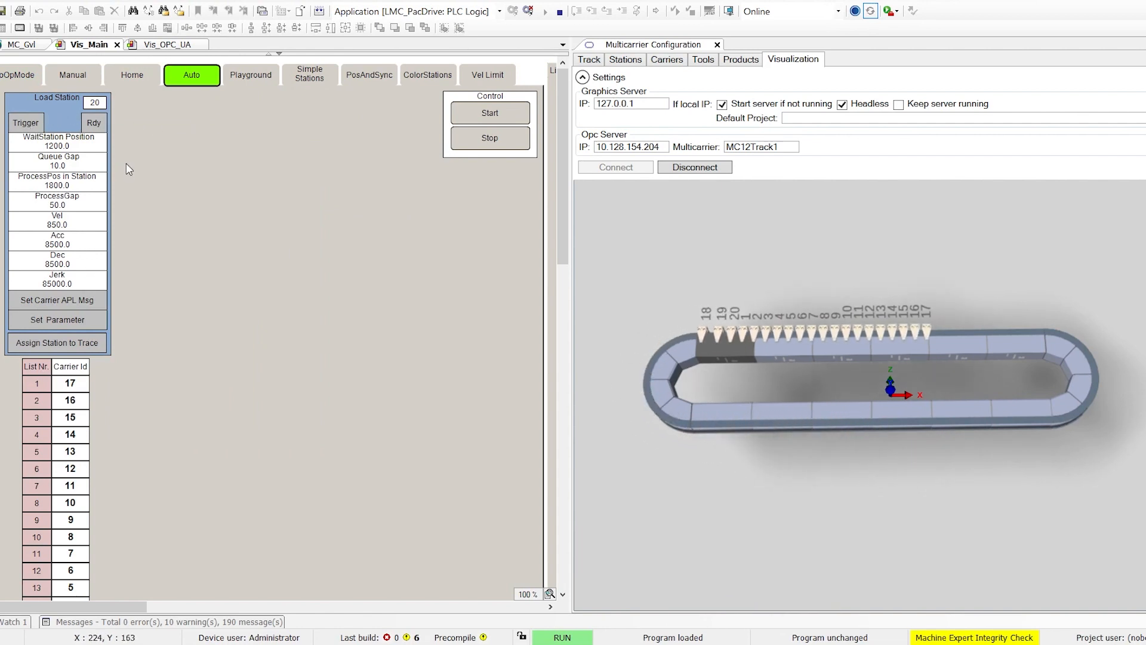
click(26, 122)
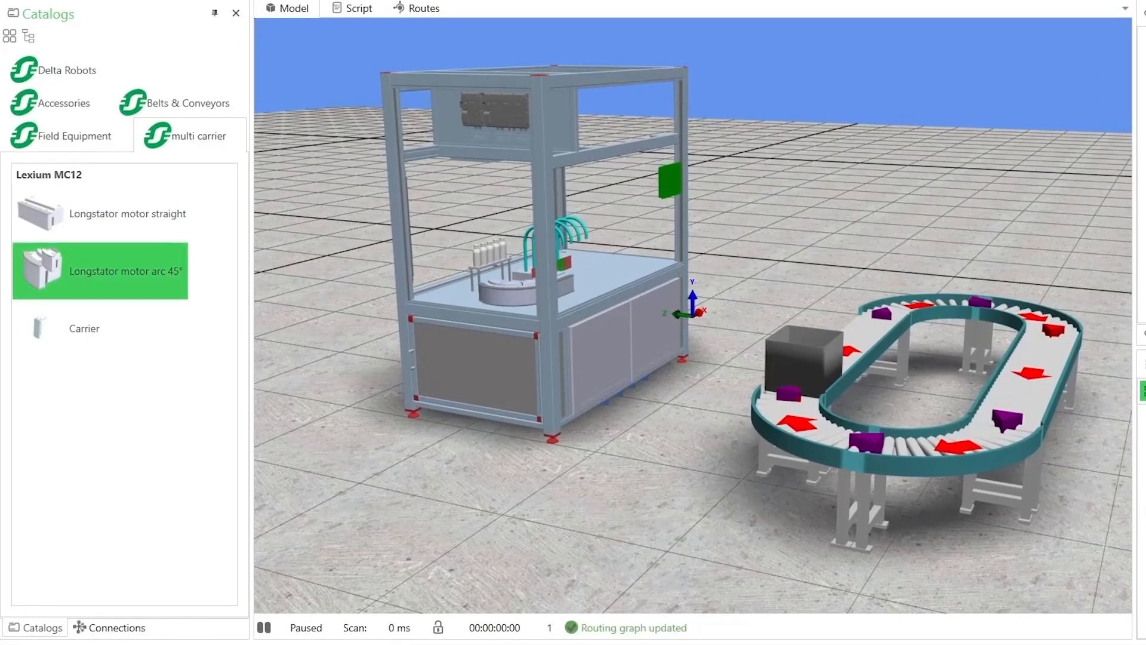
Browse the multi carrier and Delta Robots catalog groups, then view the Accessories catalog
click(128, 214)
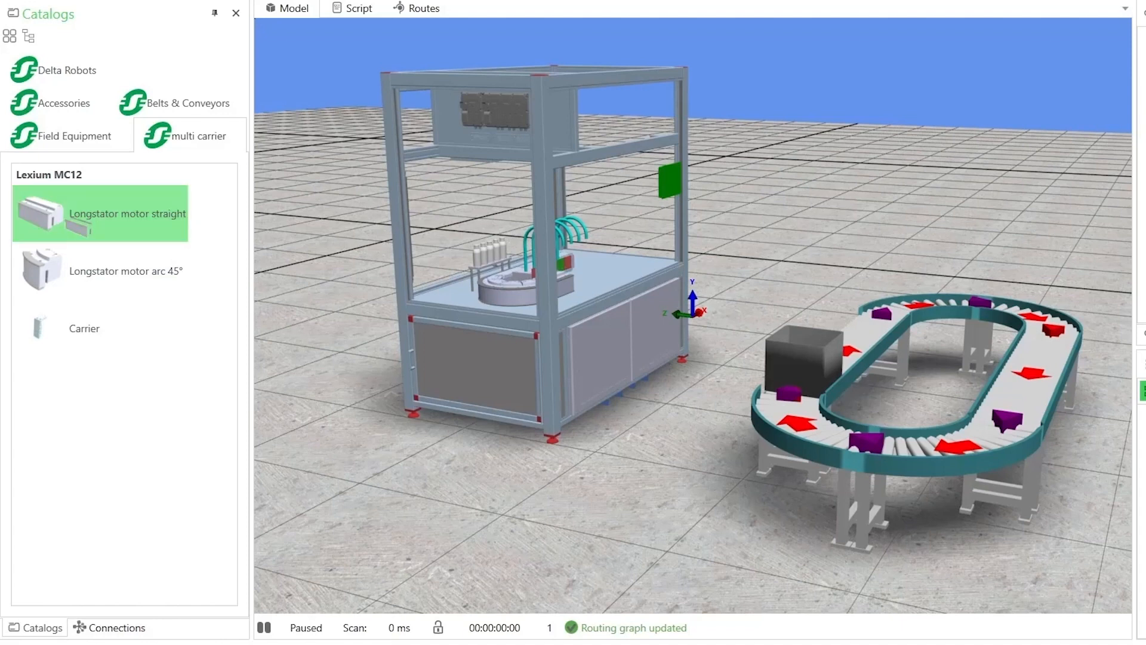
click(100, 271)
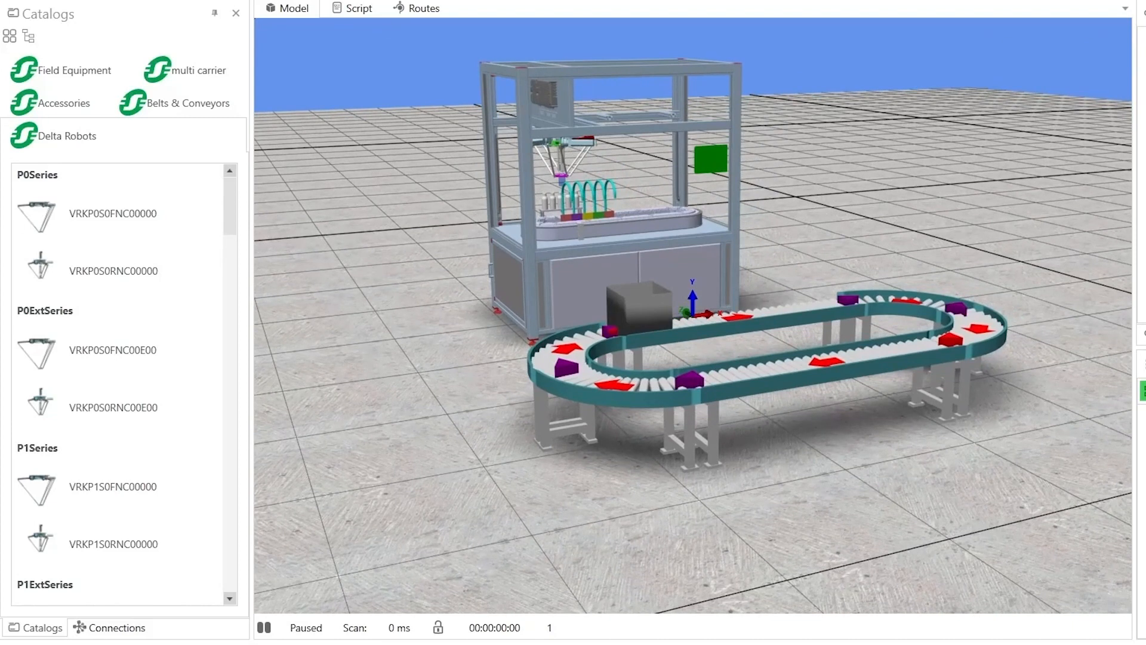
click(64, 102)
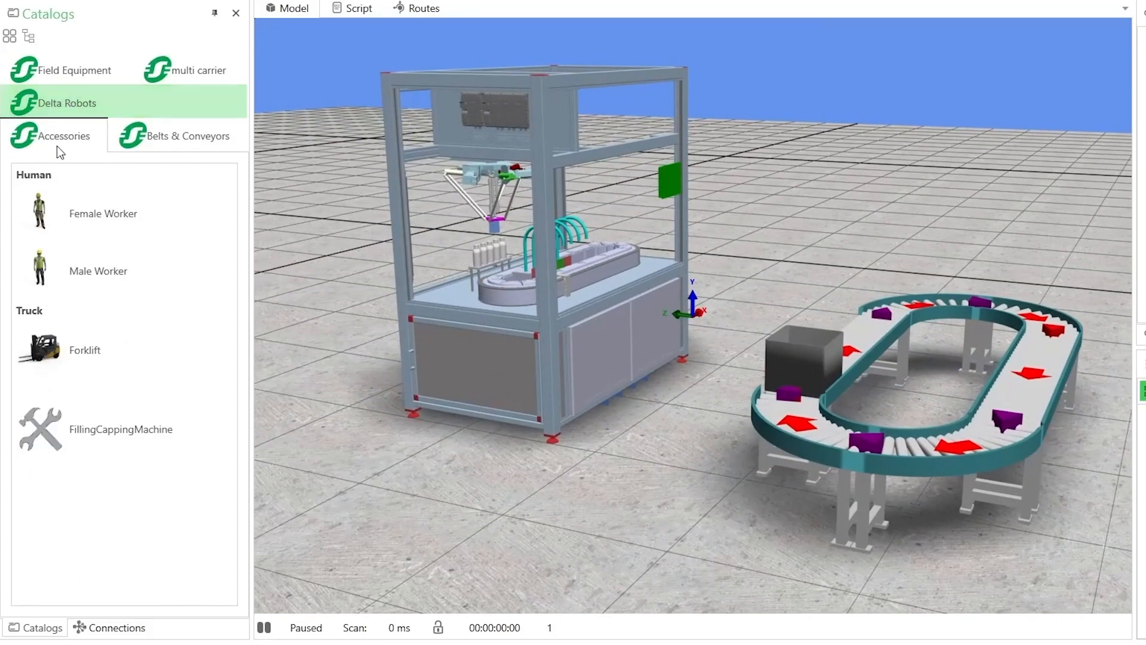